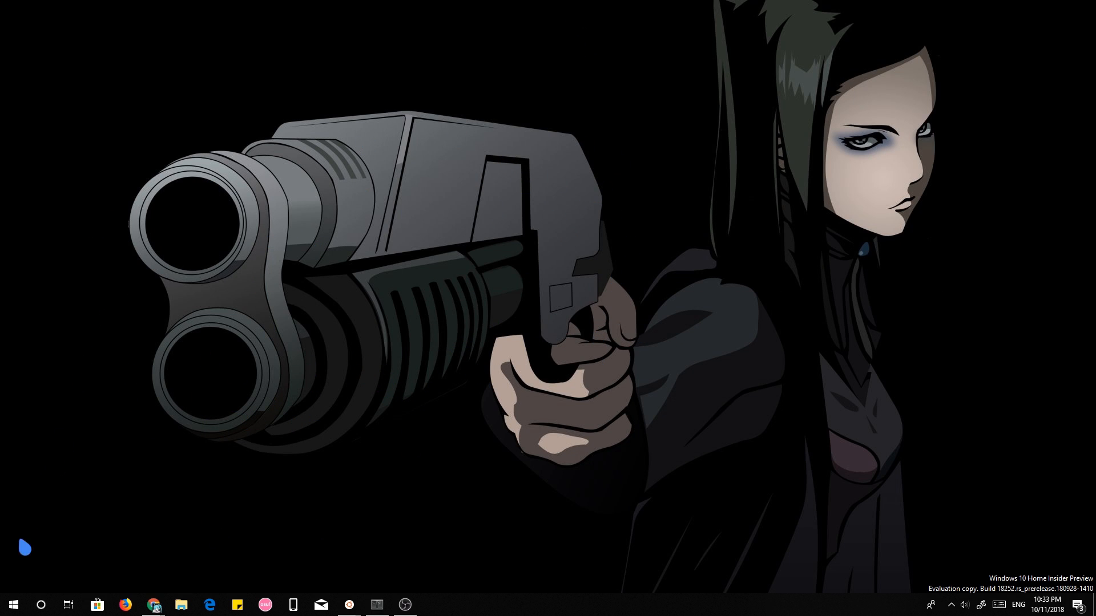
{"action": "mouse_move", "coordinate": [12, 605]}
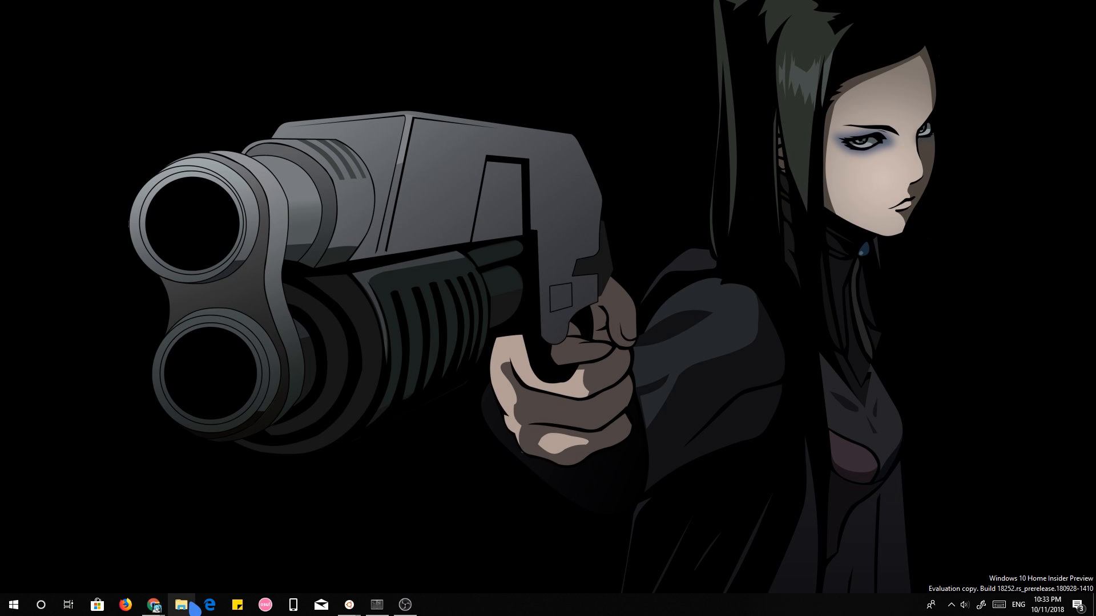
Open Password Safe's Flathub page in the browser and copy its flatpak install command.
{"action": "left_click", "coordinate": [180, 605]}
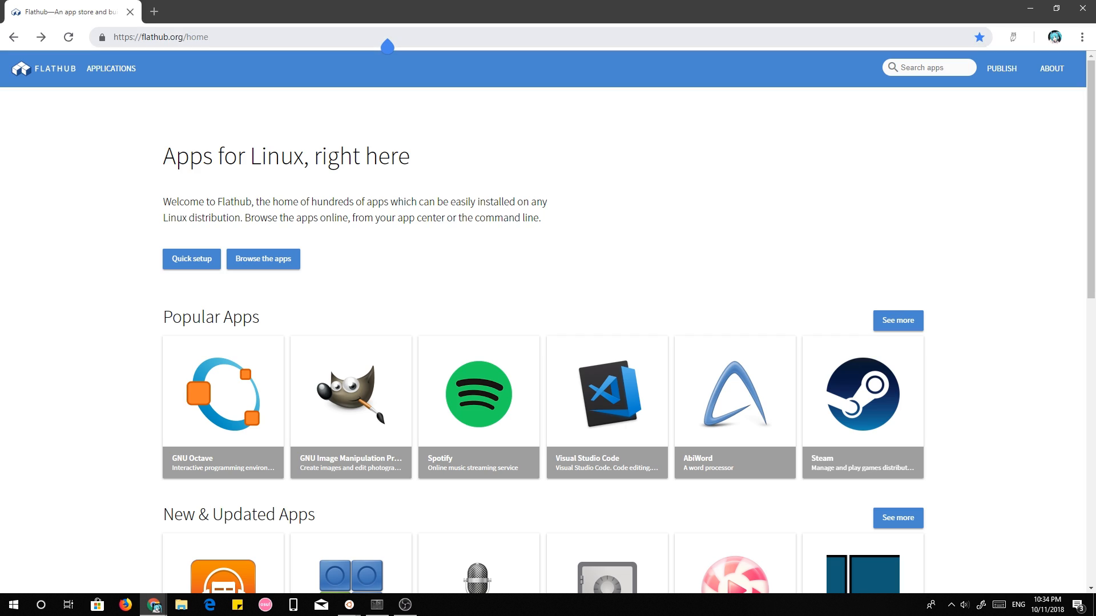
{"action": "scroll", "scroll_direction": "down", "scroll_amount": 3}
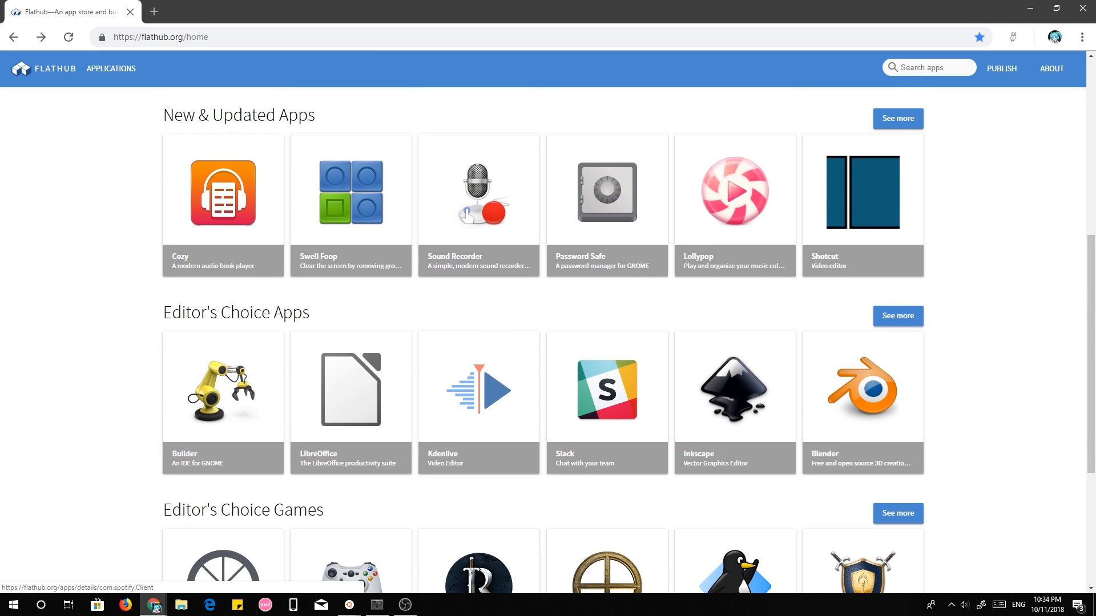
{"action": "left_click", "coordinate": [606, 206]}
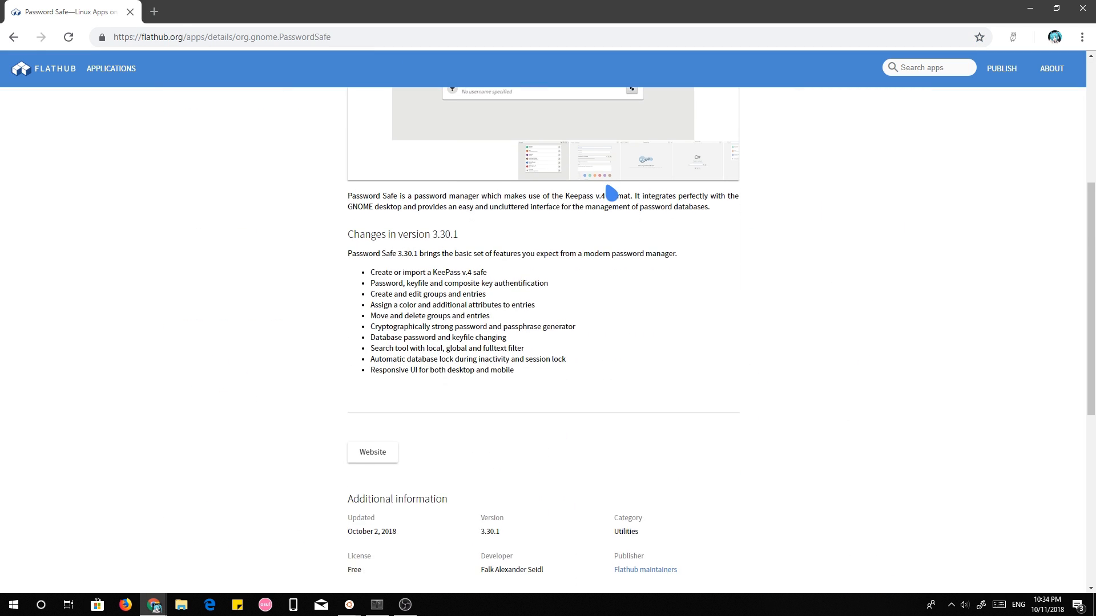
{"action": "scroll", "scroll_direction": "down", "scroll_amount": 3}
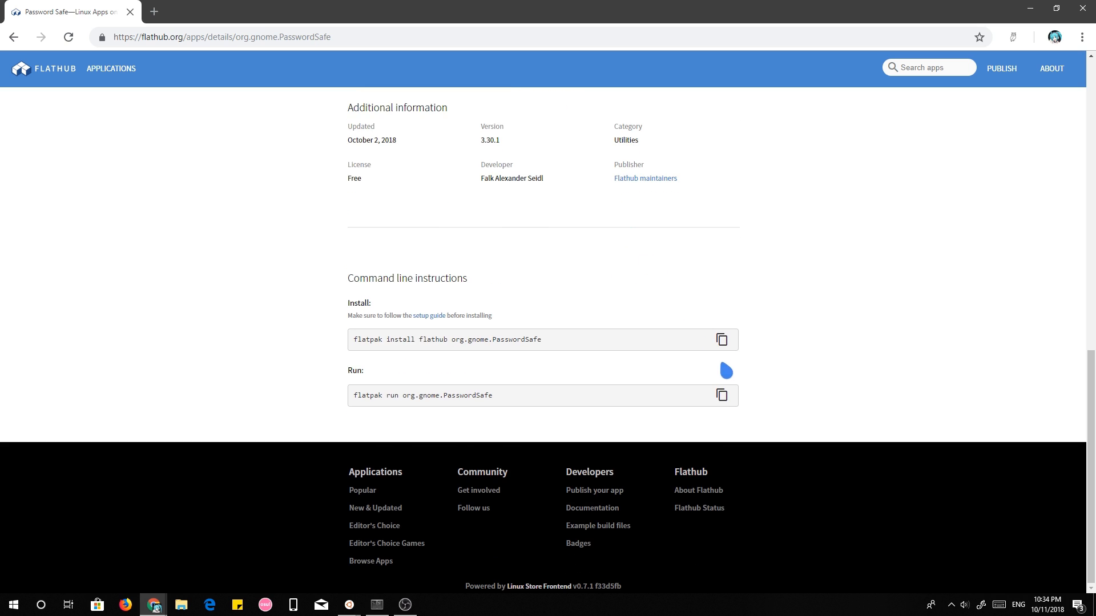
{"action": "left_click", "coordinate": [68, 604]}
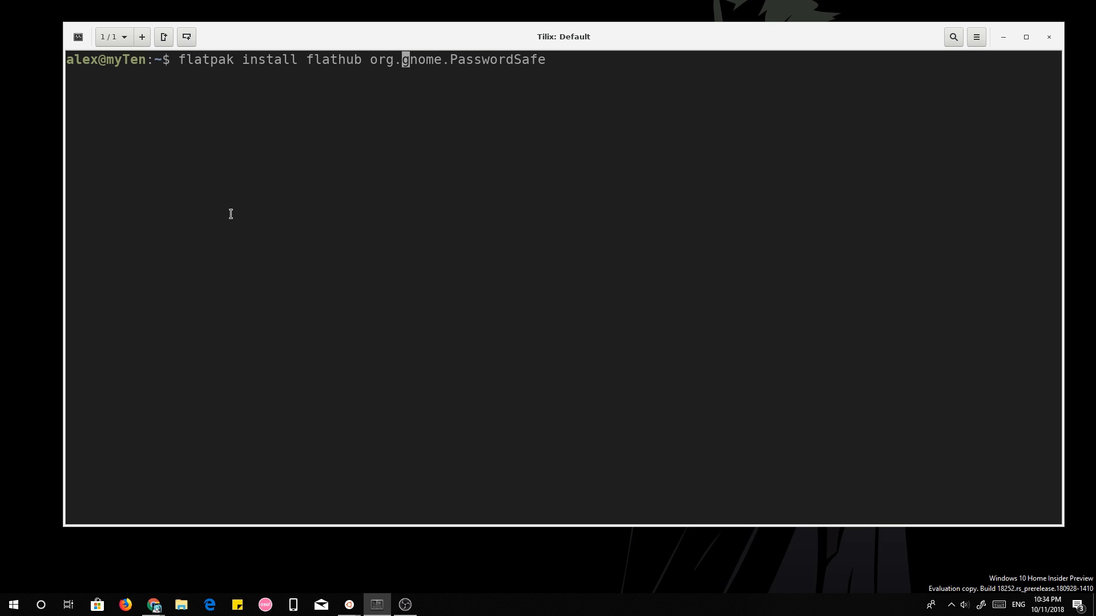
Run the pasted Password Safe install with --user and confirm with y.
{"action": "type", "text": "--user"}
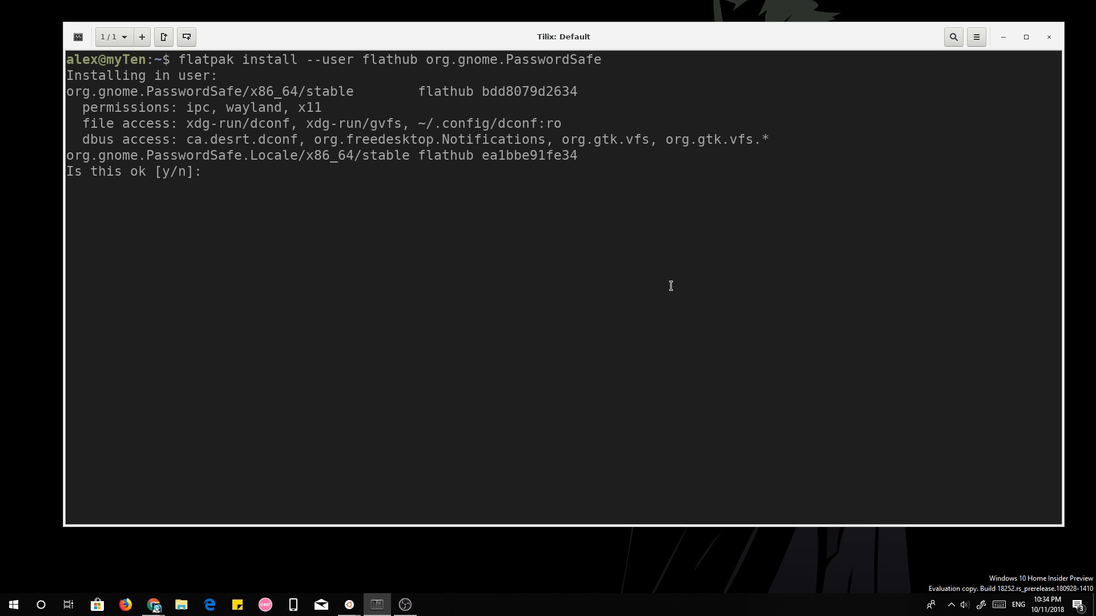
{"action": "type", "text": "y"}
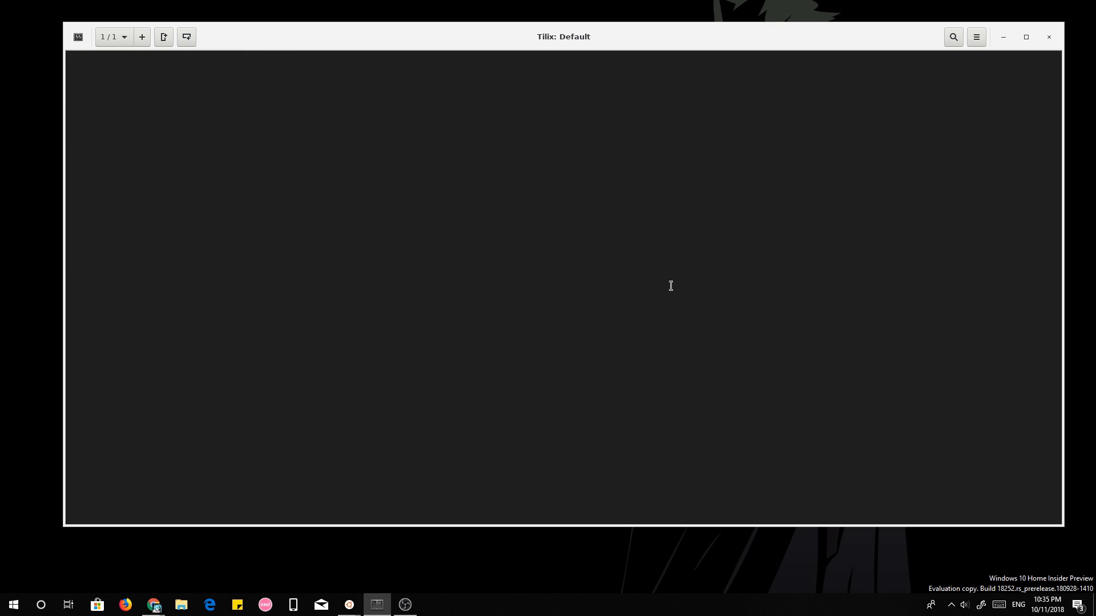
Run 'flatpak run org.gnome.PasswordSafe' in the terminal.
{"action": "type", "text": "flat"}
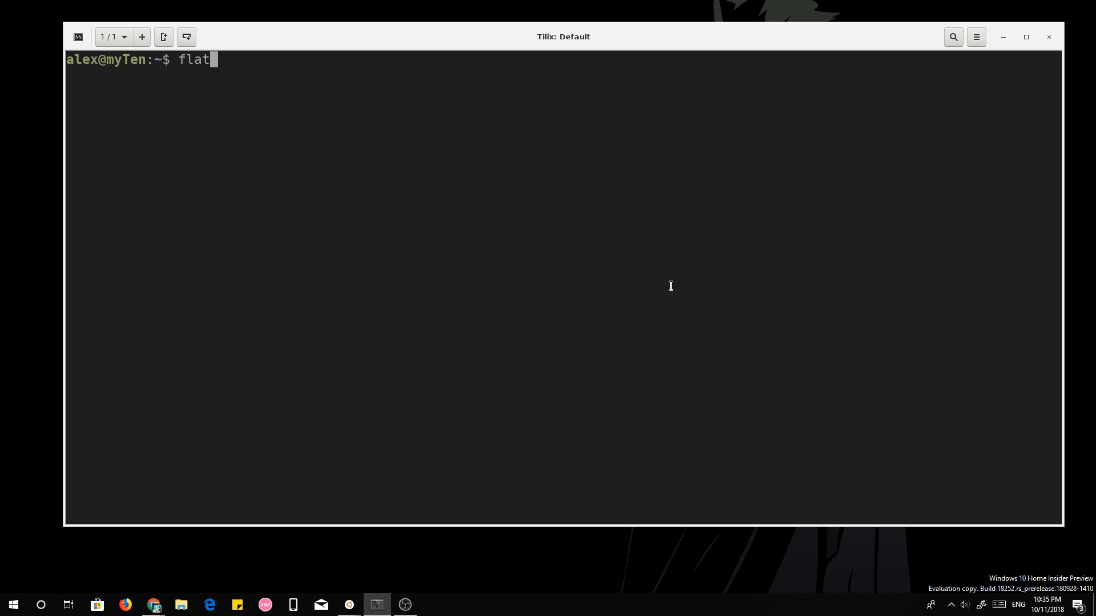
{"action": "type", "text": "pak run o"}
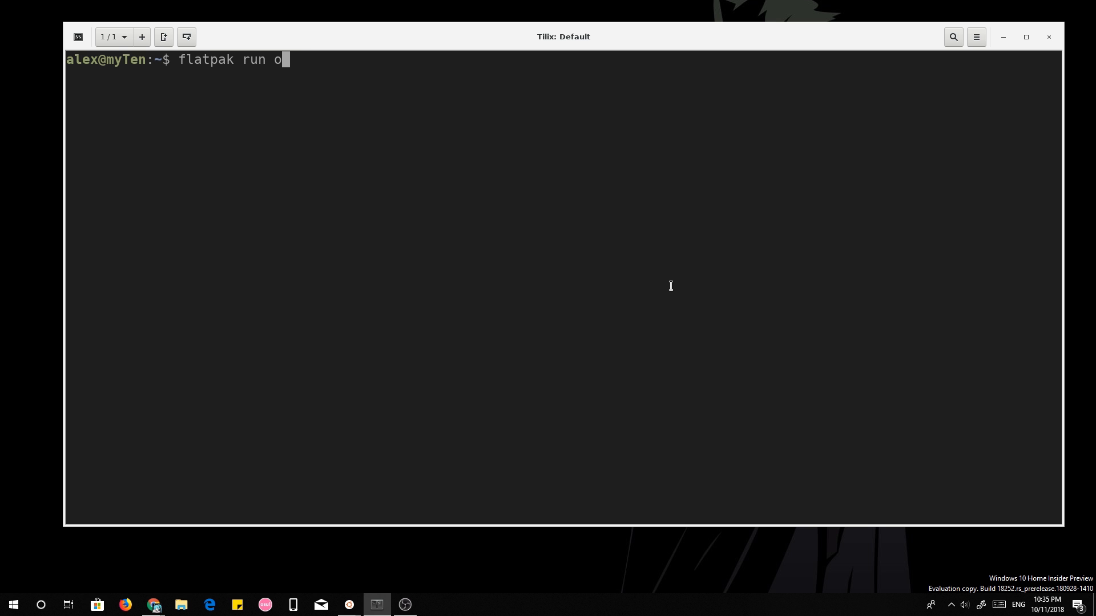
{"action": "type", "text": "rg.gnome."}
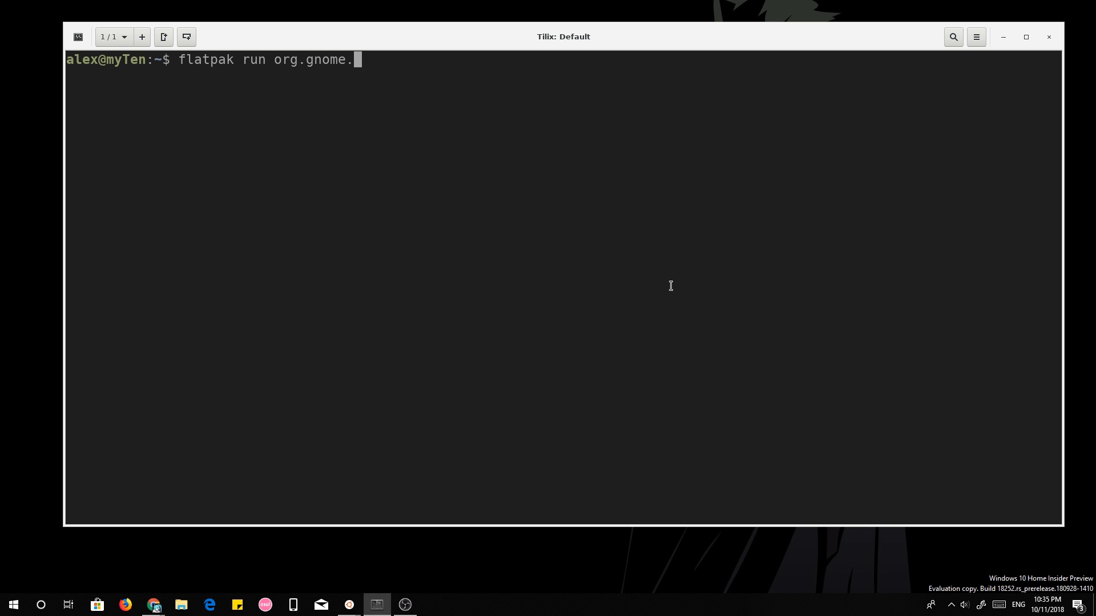
{"action": "type", "text": "PasswordSafe"}
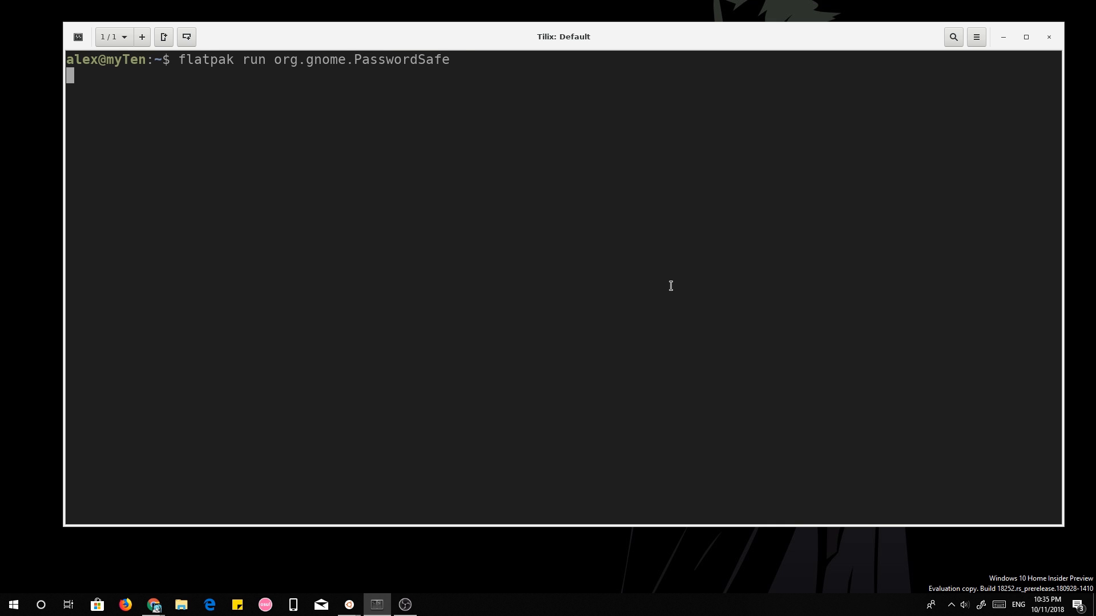
{"action": "key", "text": "Return"}
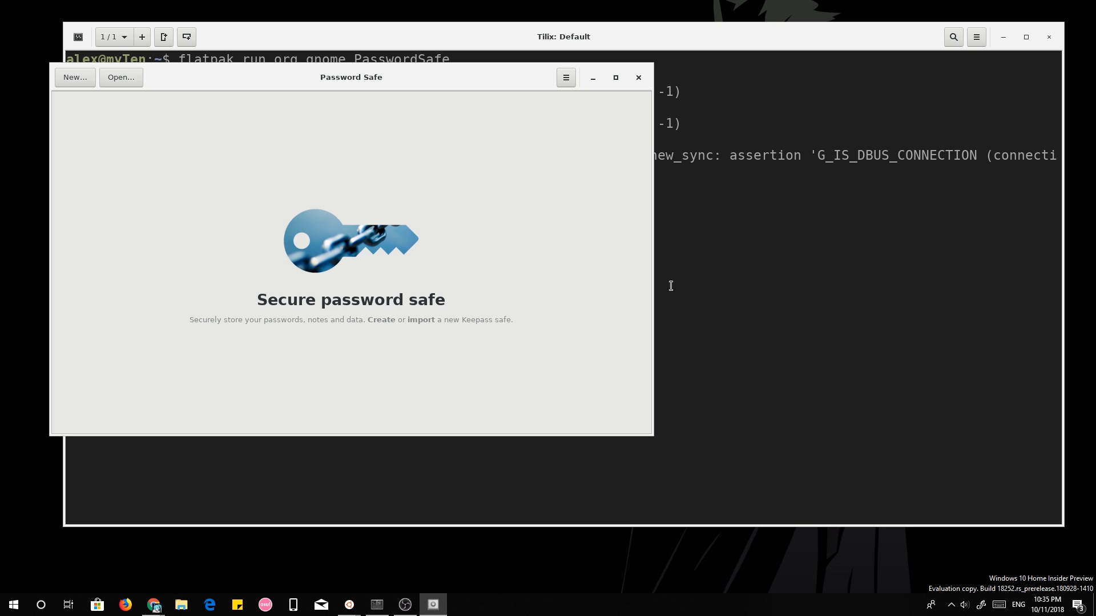
{"action": "mouse_move", "coordinate": [443, 181]}
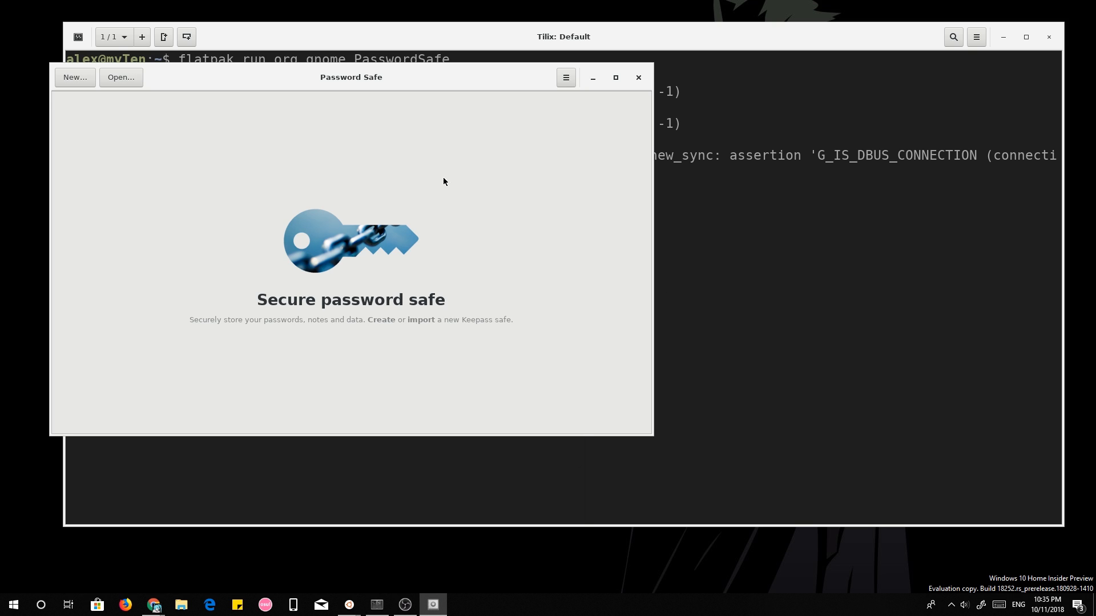
Turn on Dark Theme in Password Safe's settings, then close the settings window.
{"action": "left_click_drag", "start_coordinate": [351, 77], "coordinate": [470, 104]}
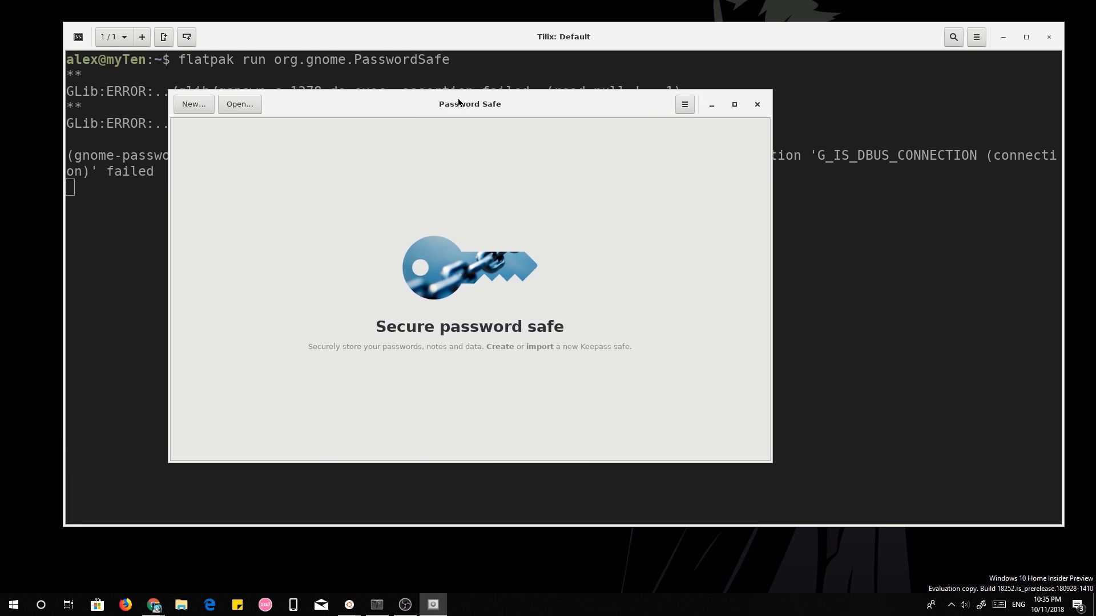
{"action": "left_click_drag", "start_coordinate": [470, 103], "coordinate": [686, 107]}
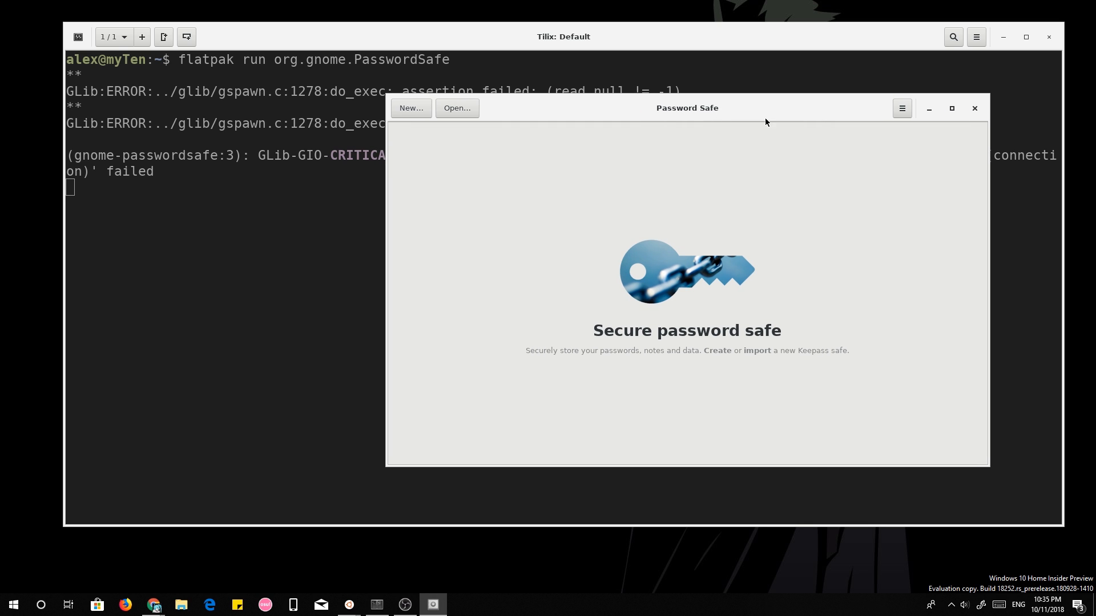
{"action": "left_click", "coordinate": [900, 109]}
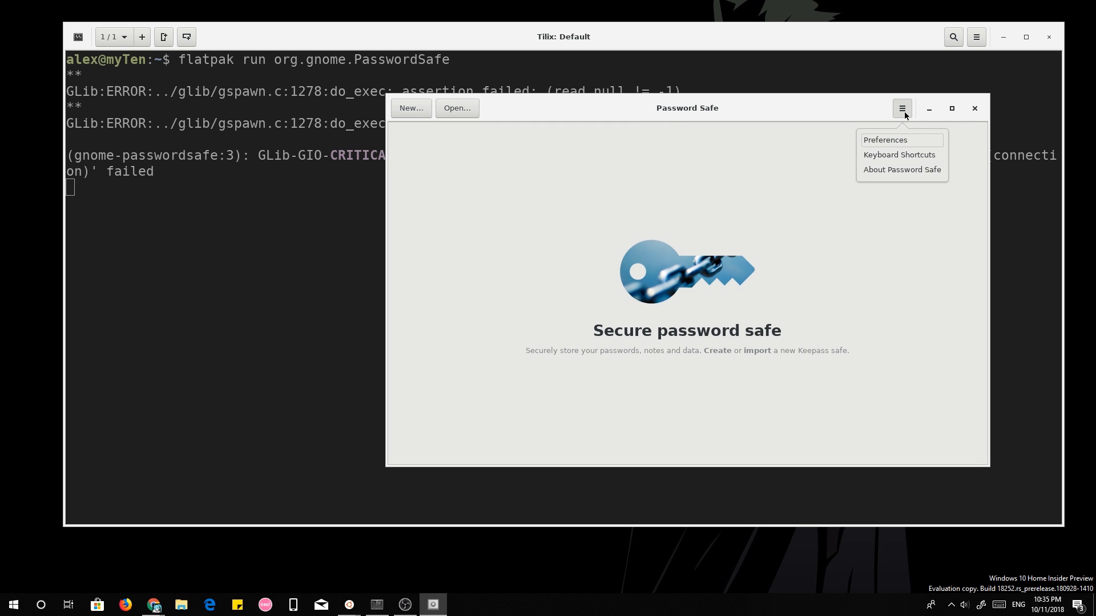
{"action": "left_click", "coordinate": [885, 140]}
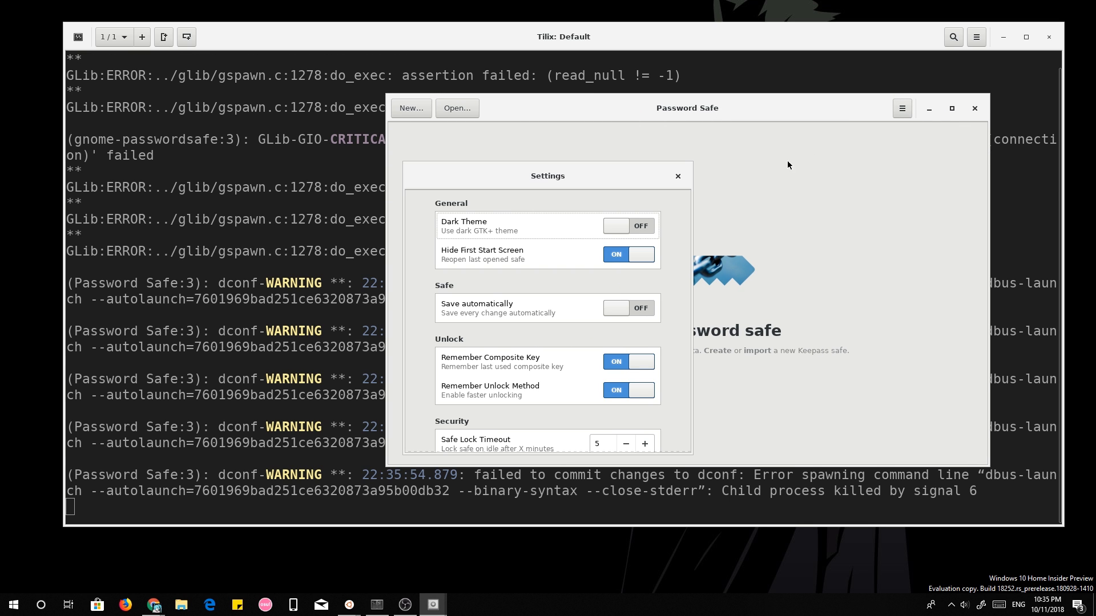
{"action": "left_click", "coordinate": [627, 226]}
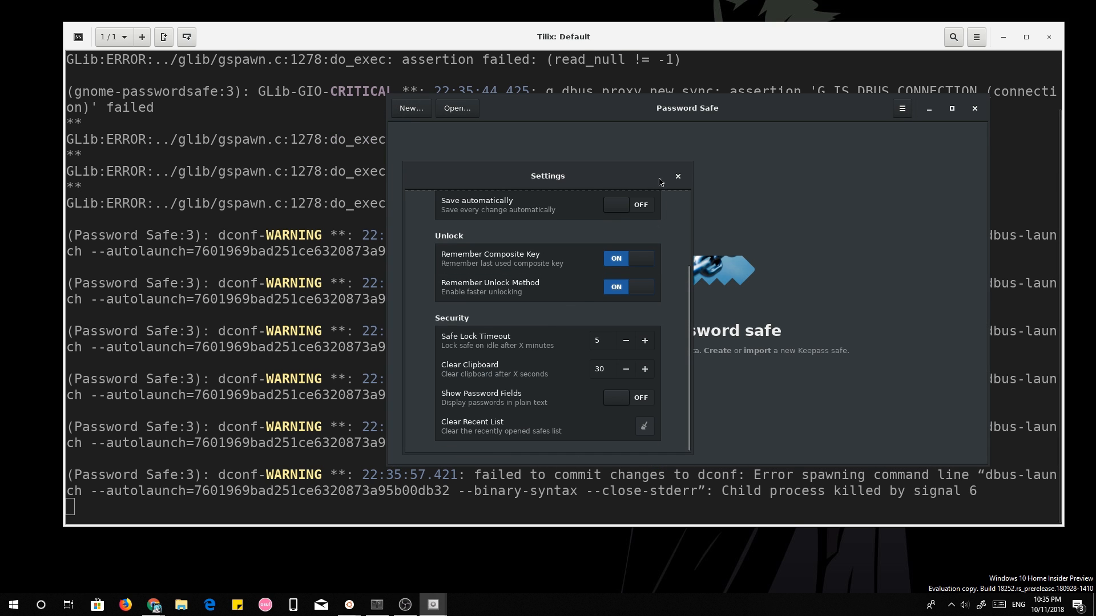
{"action": "left_click_drag", "start_coordinate": [547, 175], "coordinate": [260, 184]}
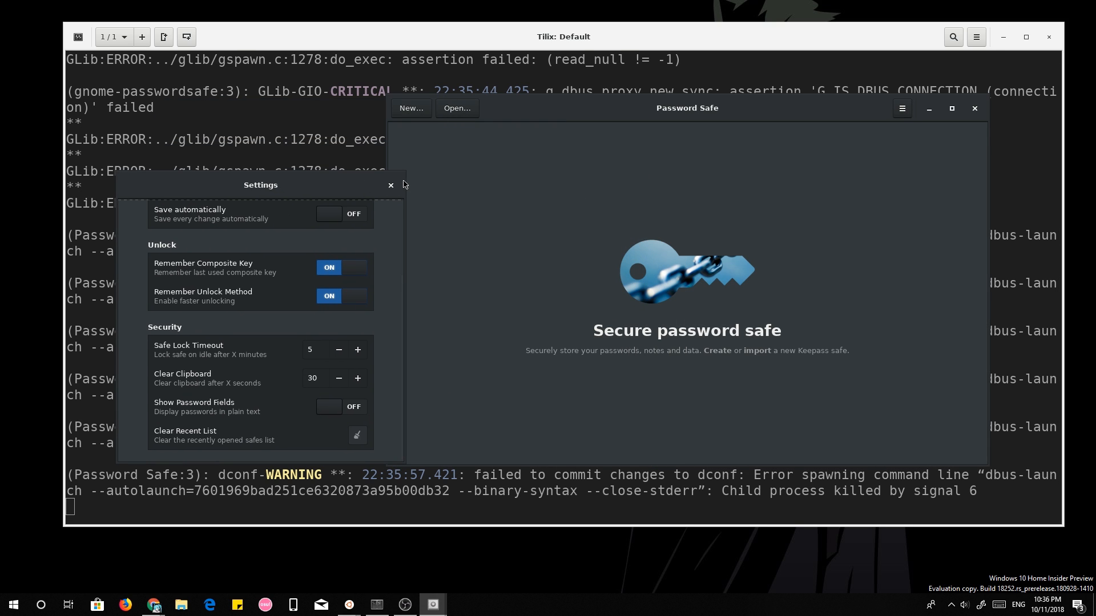
{"action": "left_click", "coordinate": [389, 185]}
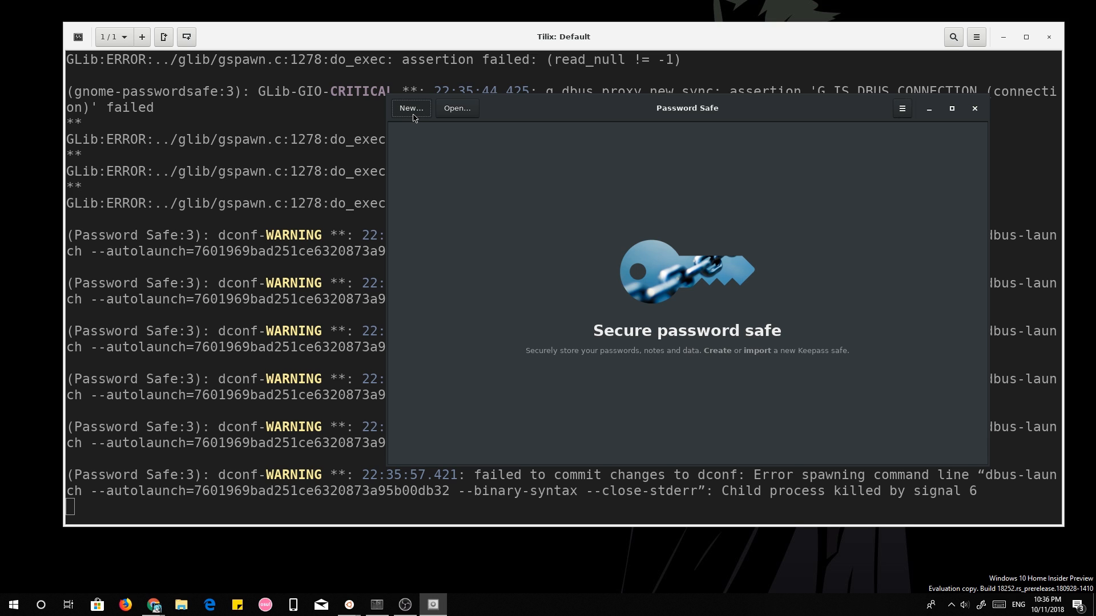
Create Safe.kdbx in the home folder with a repeated password and open it.
{"action": "left_click", "coordinate": [410, 108]}
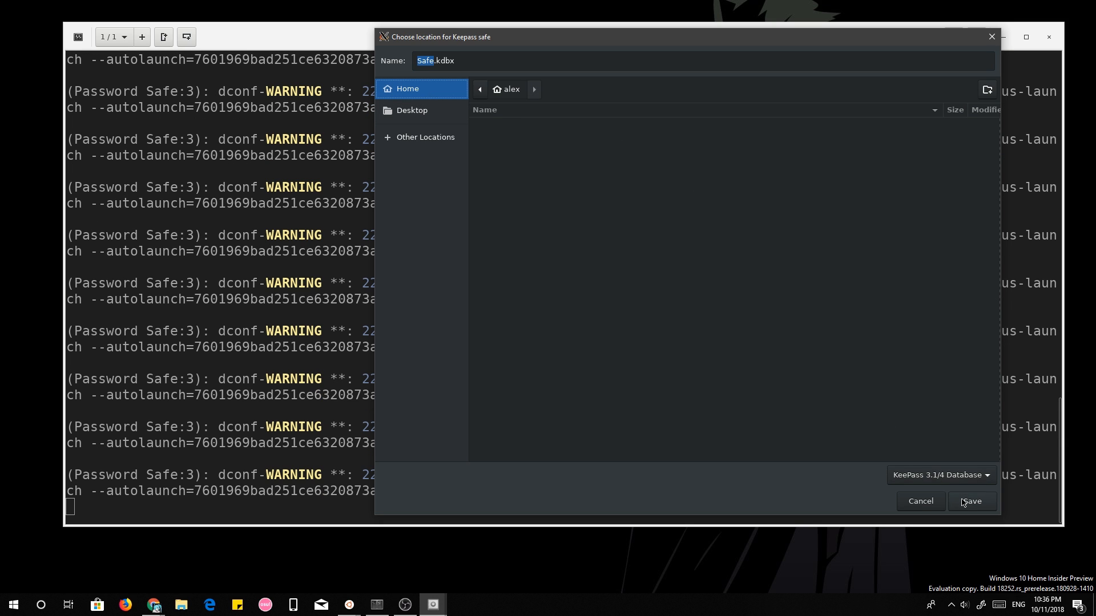
{"action": "left_click", "coordinate": [970, 501]}
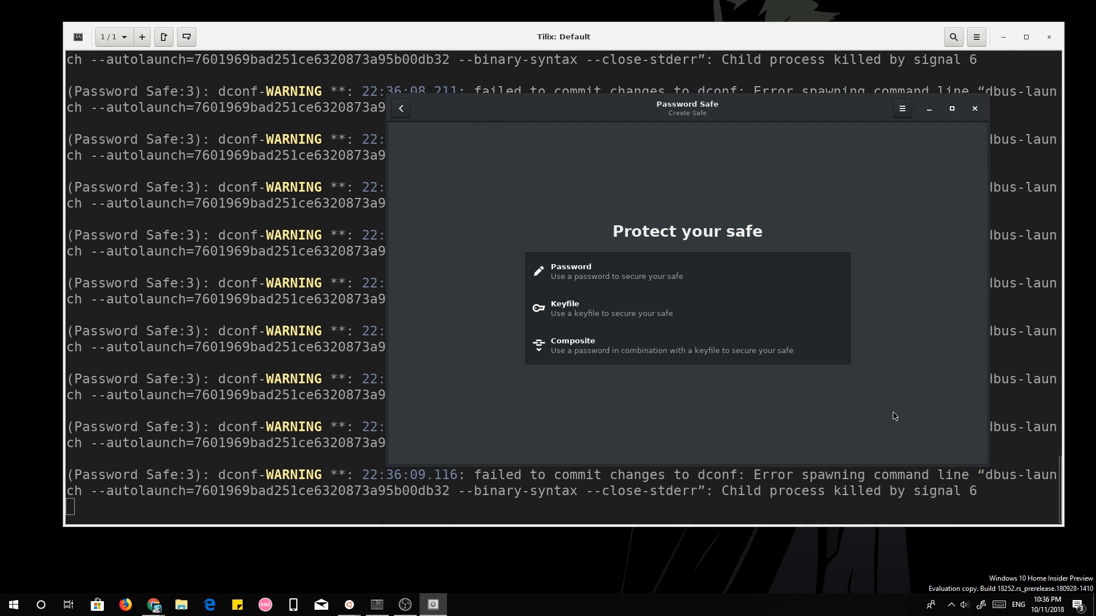
{"action": "mouse_move", "coordinate": [609, 275]}
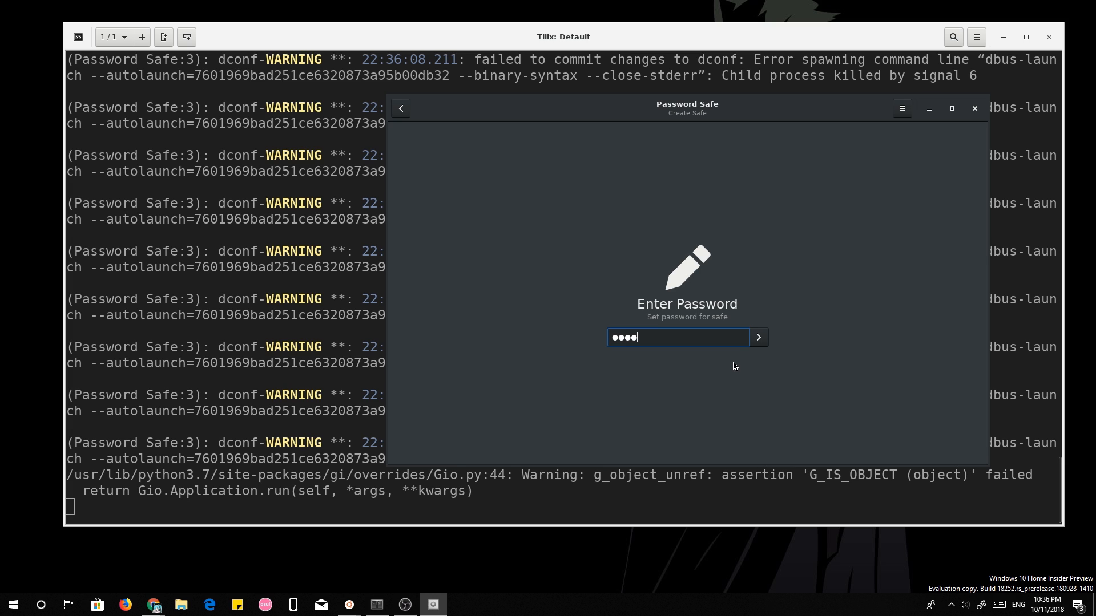
{"action": "left_click", "coordinate": [758, 337]}
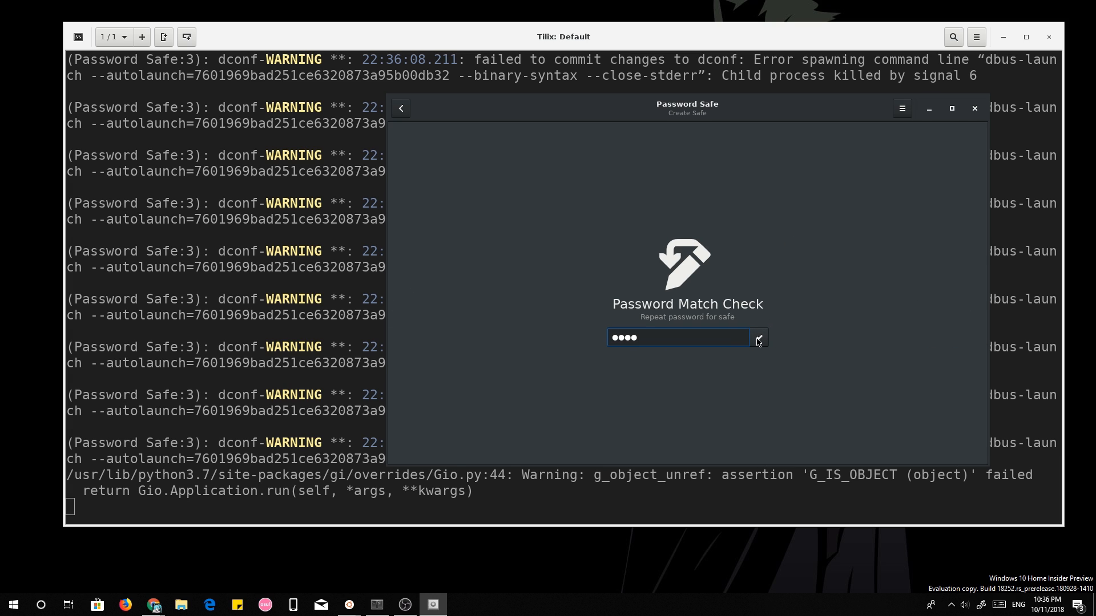
{"action": "left_click", "coordinate": [758, 338]}
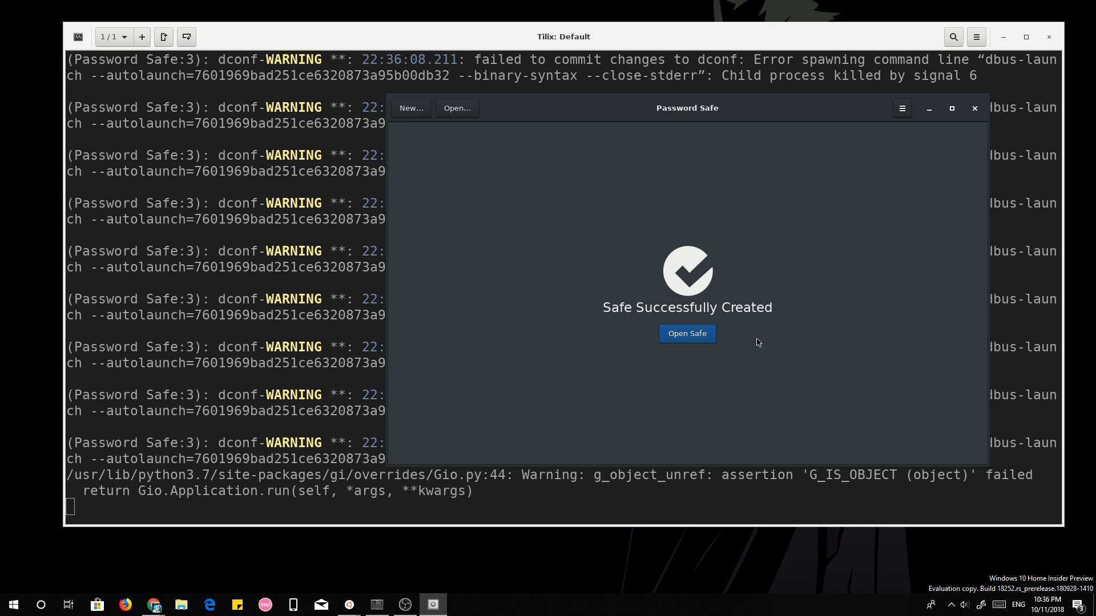
{"action": "left_click", "coordinate": [686, 333]}
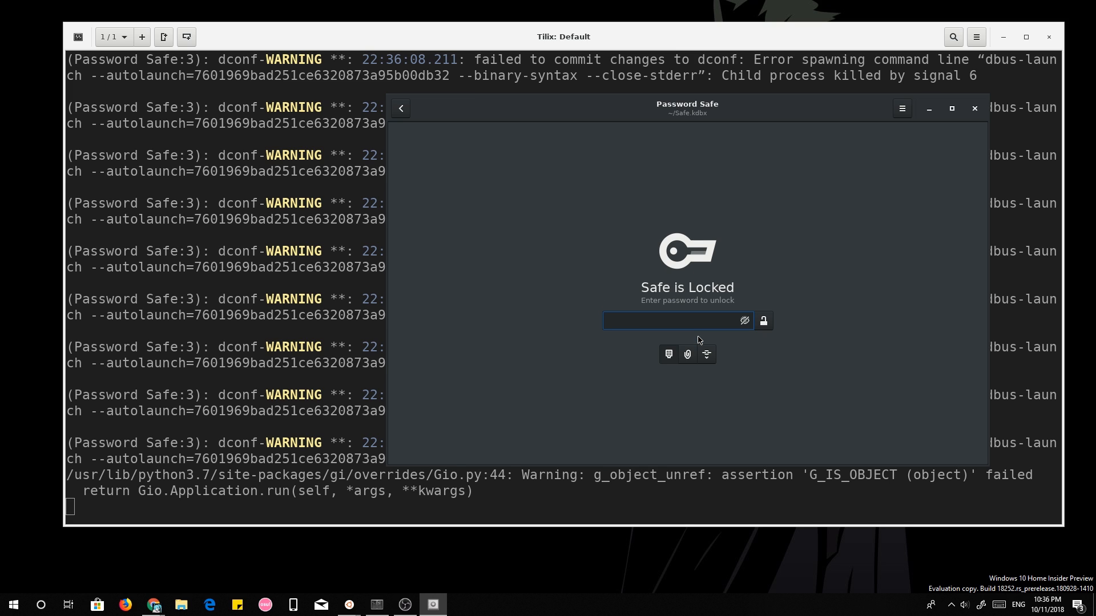
Toggle to Keyfile and back to Password, then submit the password to unlock Safe.kdbx.
{"action": "left_click", "coordinate": [687, 355]}
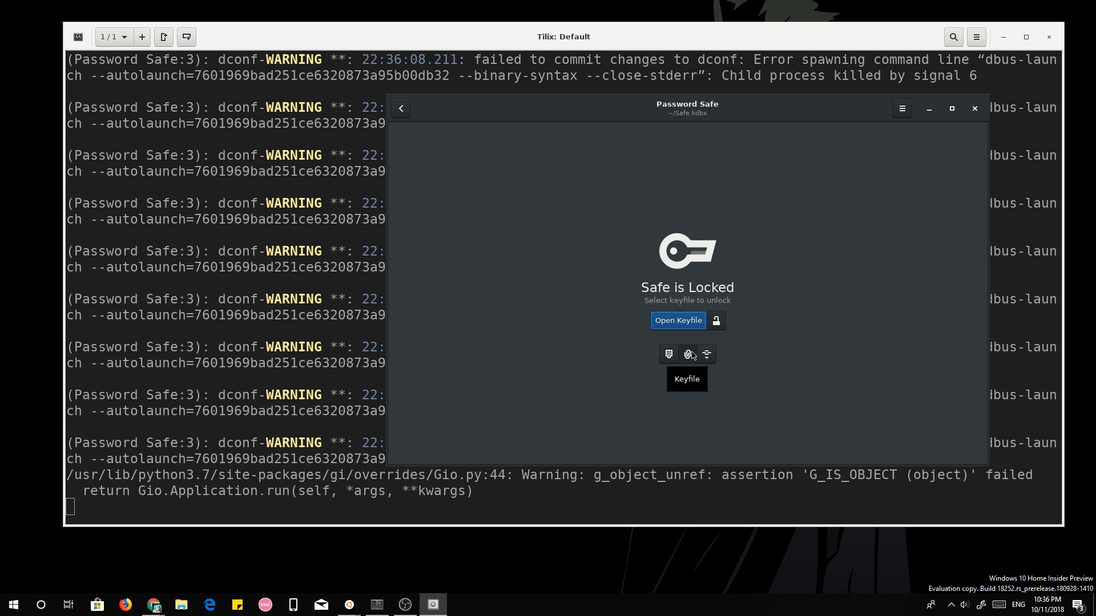
{"action": "left_click", "coordinate": [667, 354]}
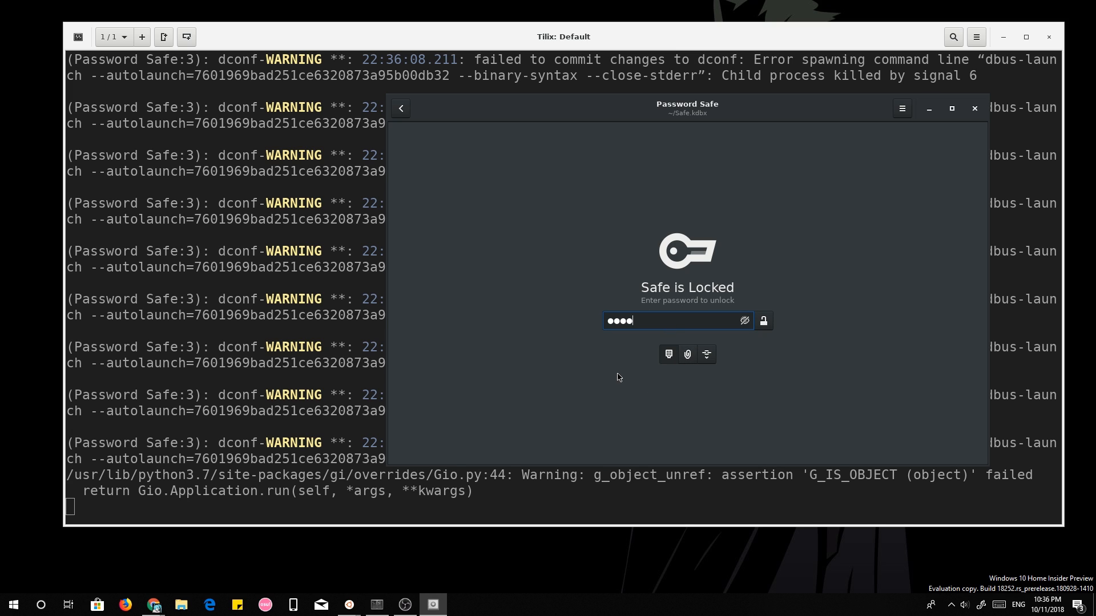
{"action": "mouse_move", "coordinate": [708, 369]}
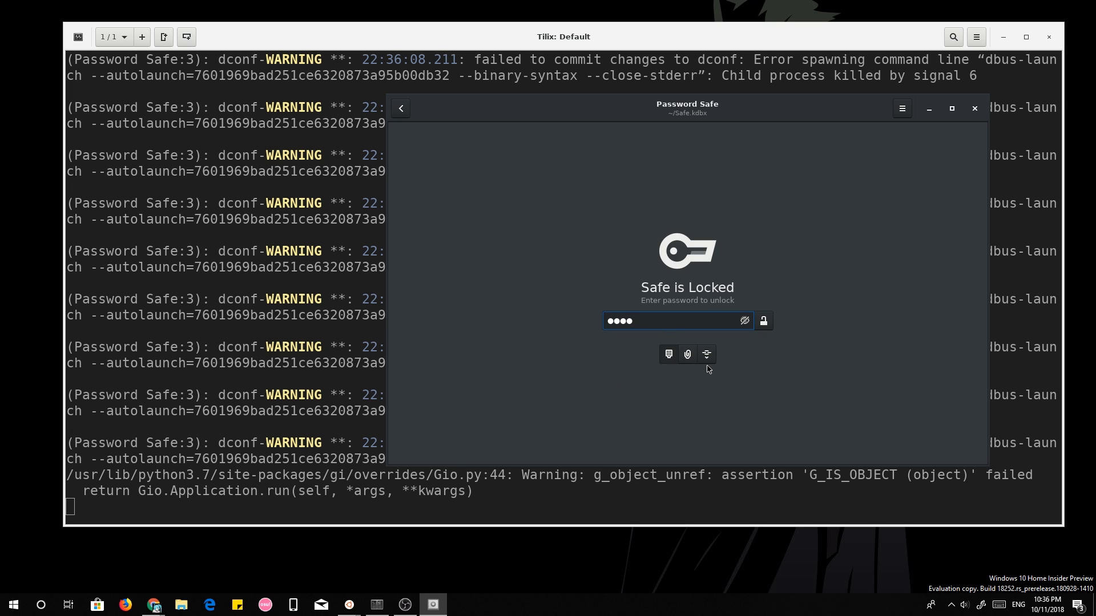
{"action": "left_click", "coordinate": [762, 321]}
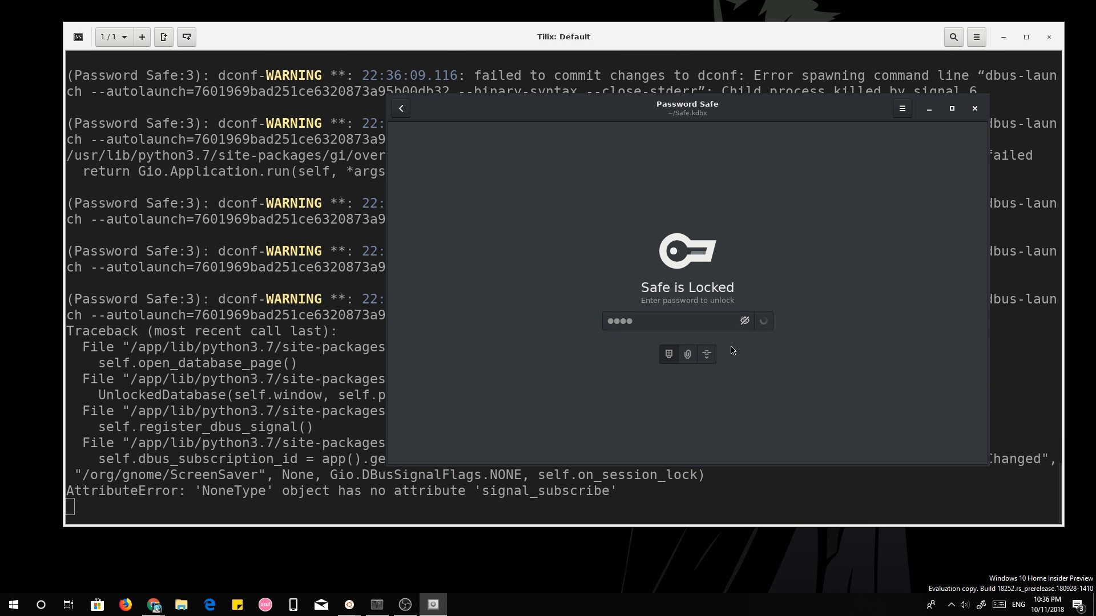
{"action": "mouse_move", "coordinate": [491, 397]}
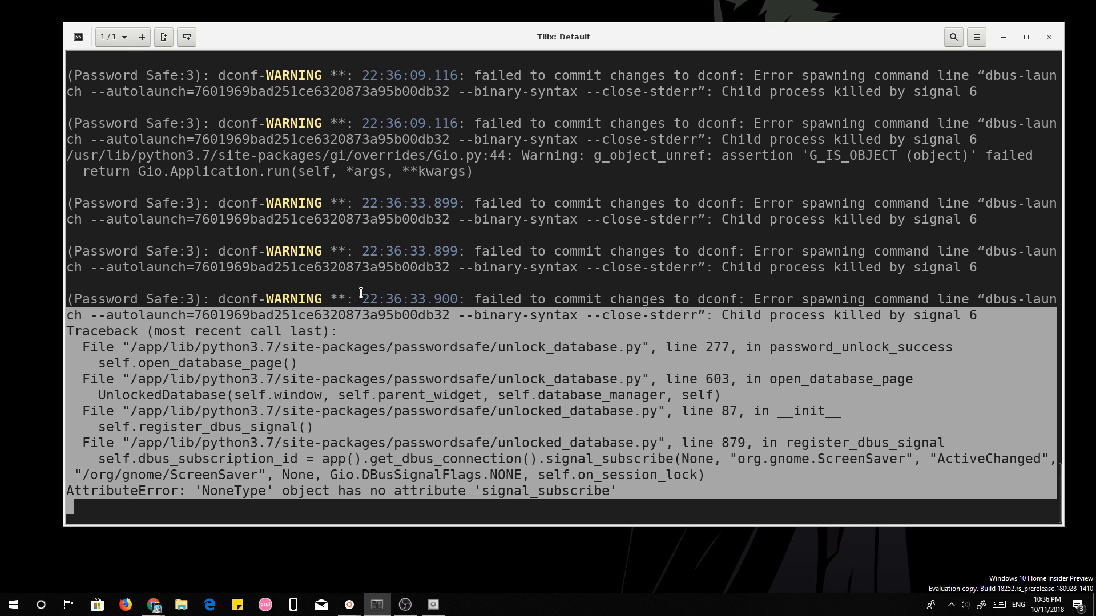
Kill the crashed Password Safe with Ctrl+C and type reset at the prompt.
{"action": "key", "text": "ctrl+c"}
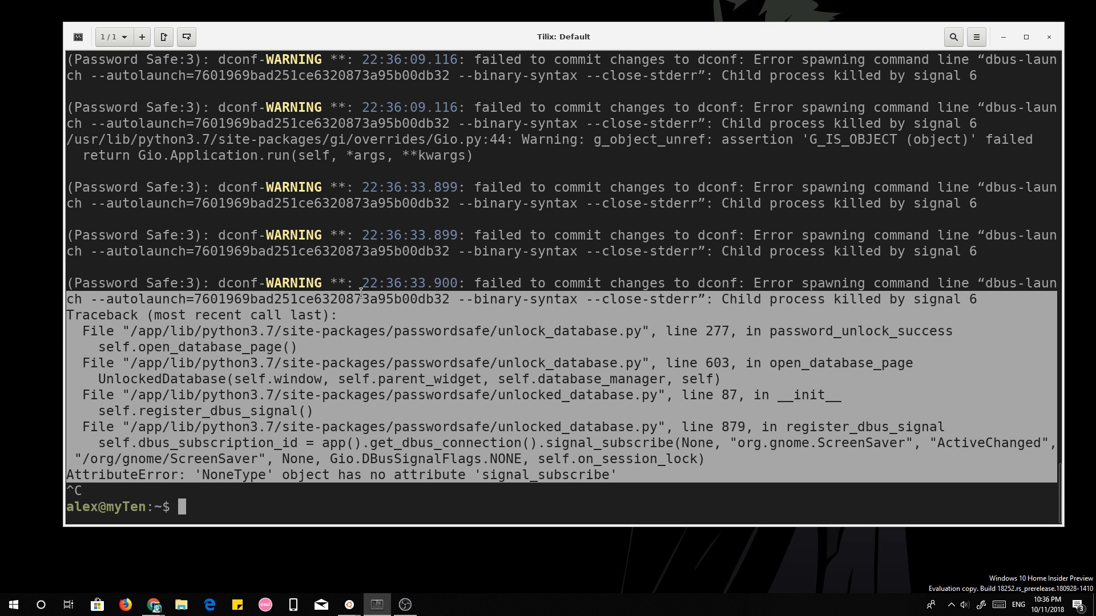
{"action": "type", "text": "reset"}
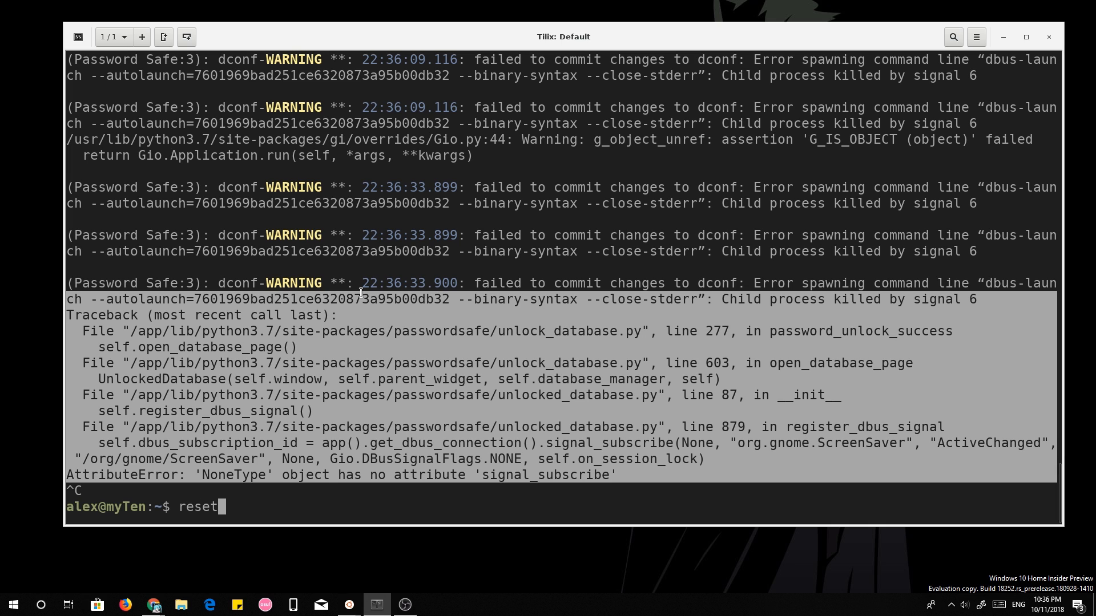